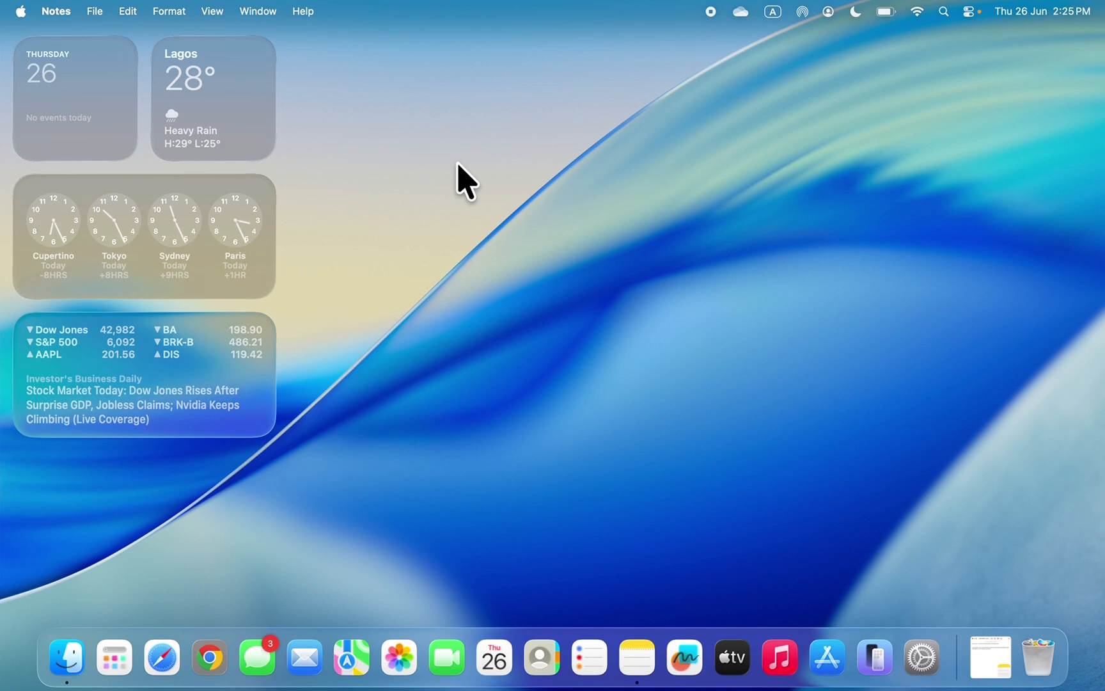
mouse_move(108, 655)
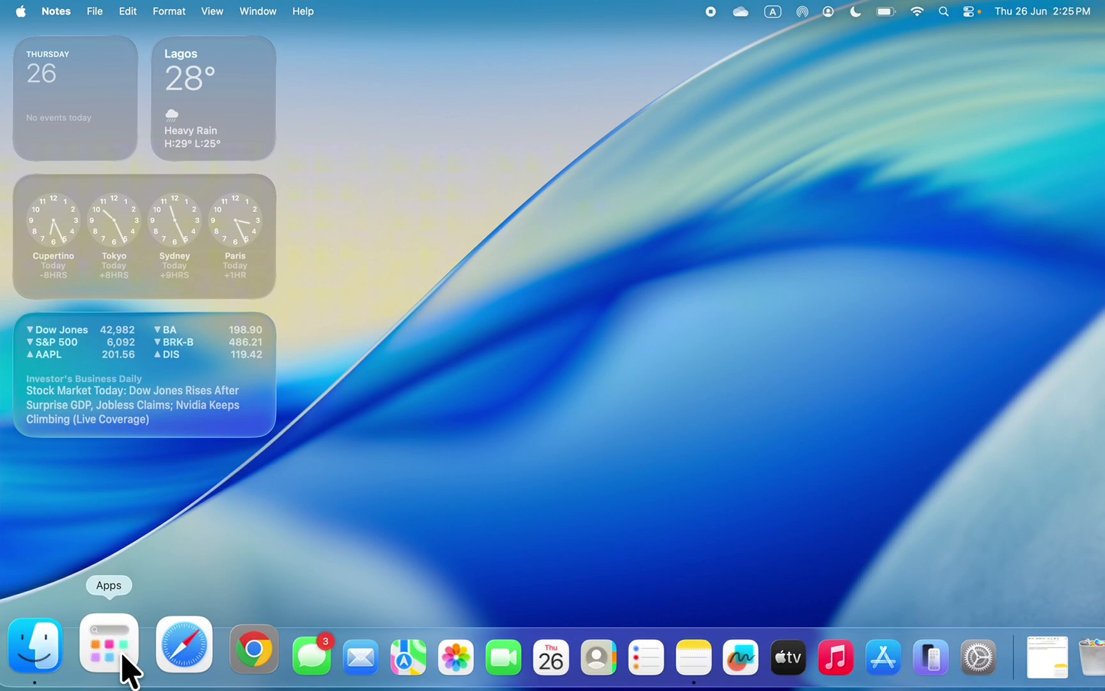
Launch Terminal by searching 'term' from the Dock's Apps search.
click(107, 644)
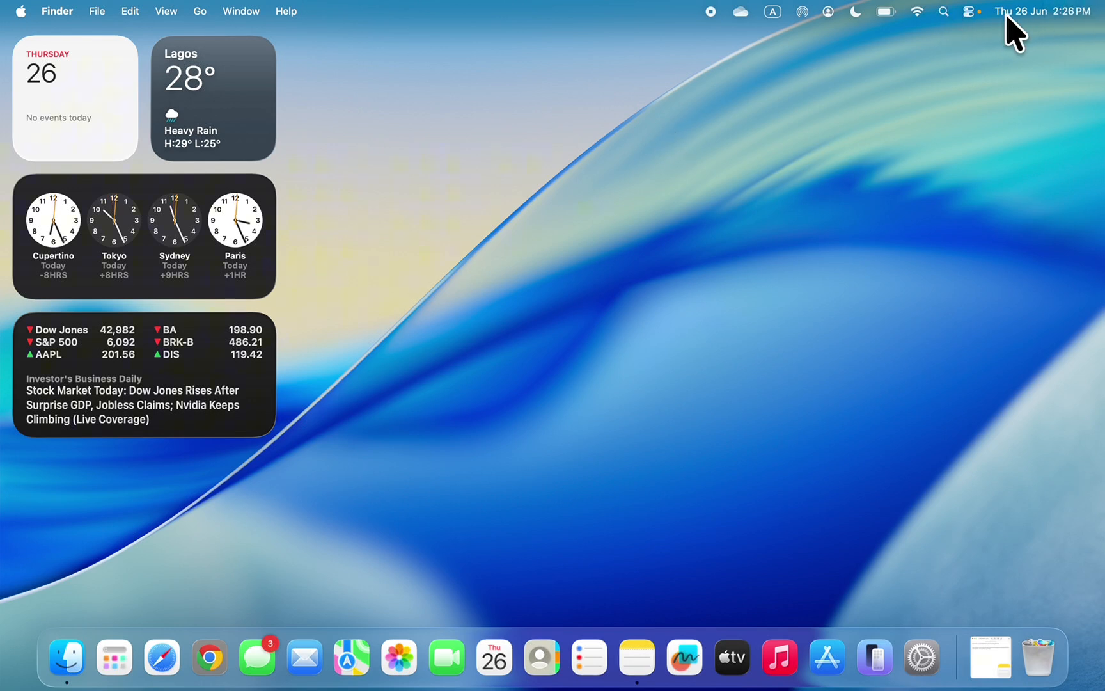
click(943, 11)
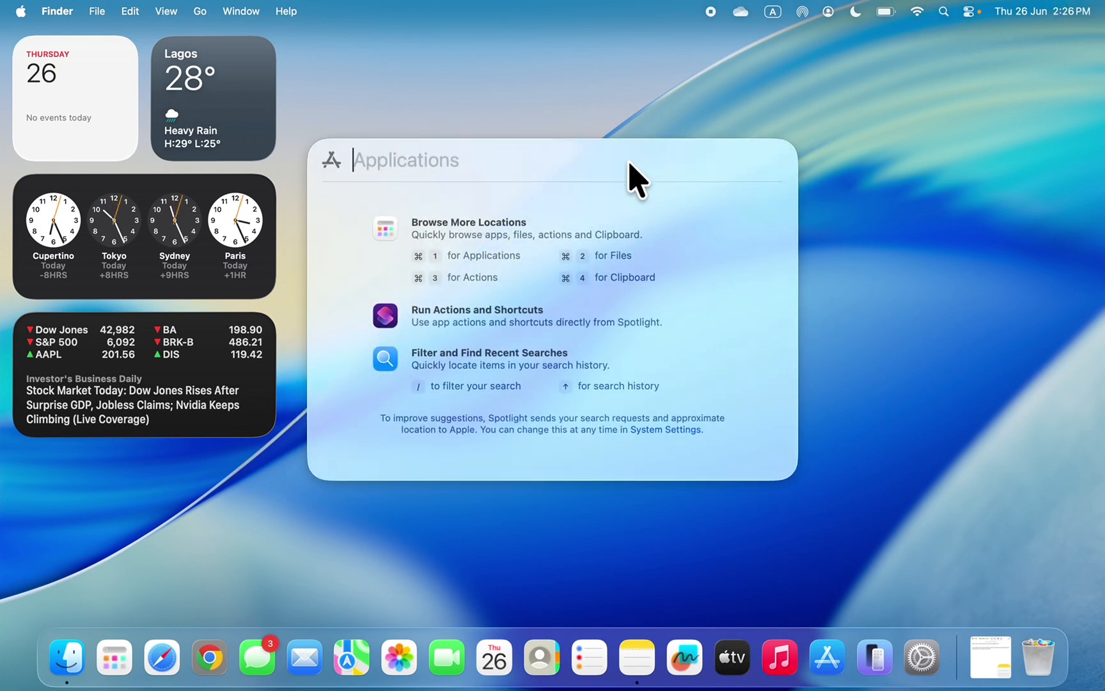
text(term)
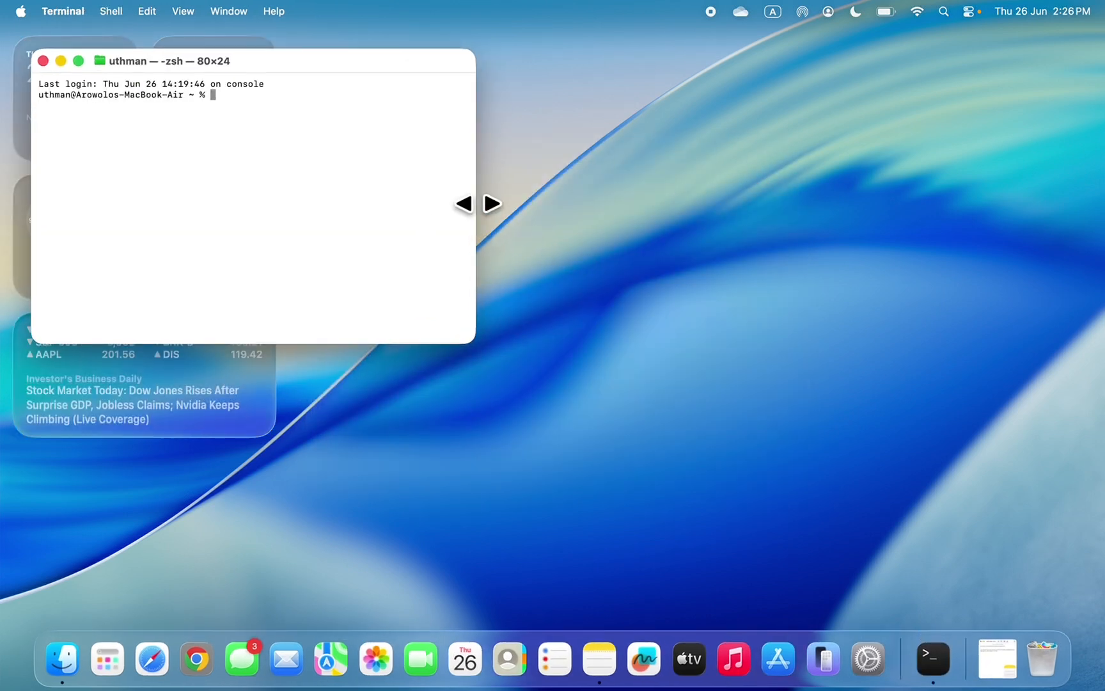
mouse_move(913, 475)
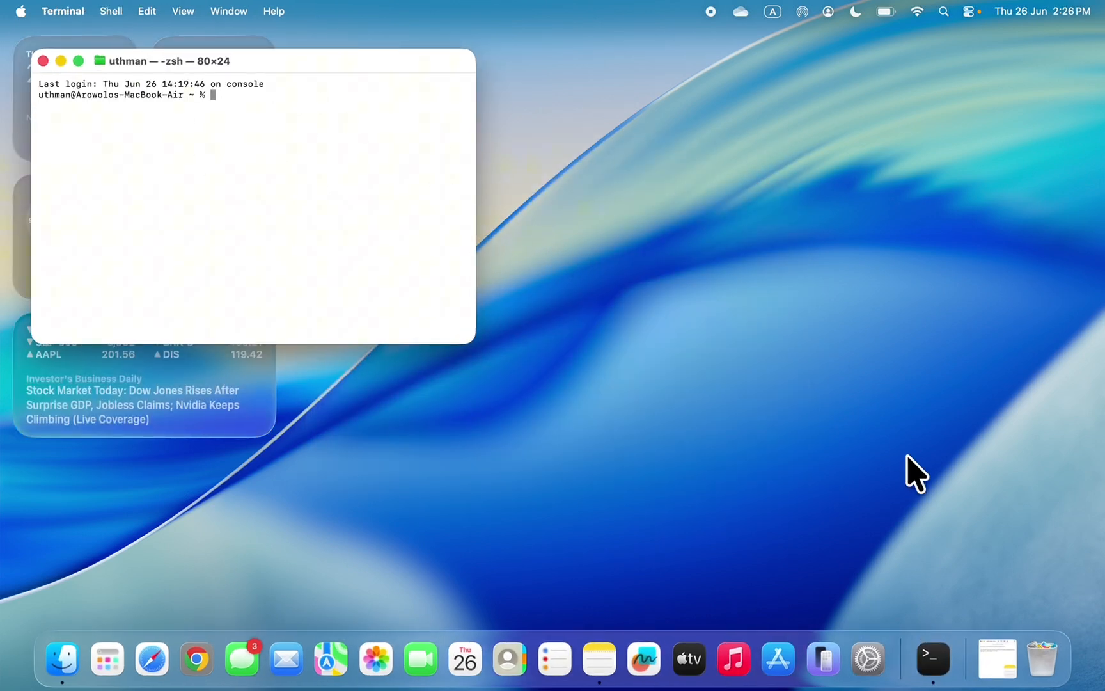
Select the whole sudo mkdir command line in the Notes note.
click(597, 658)
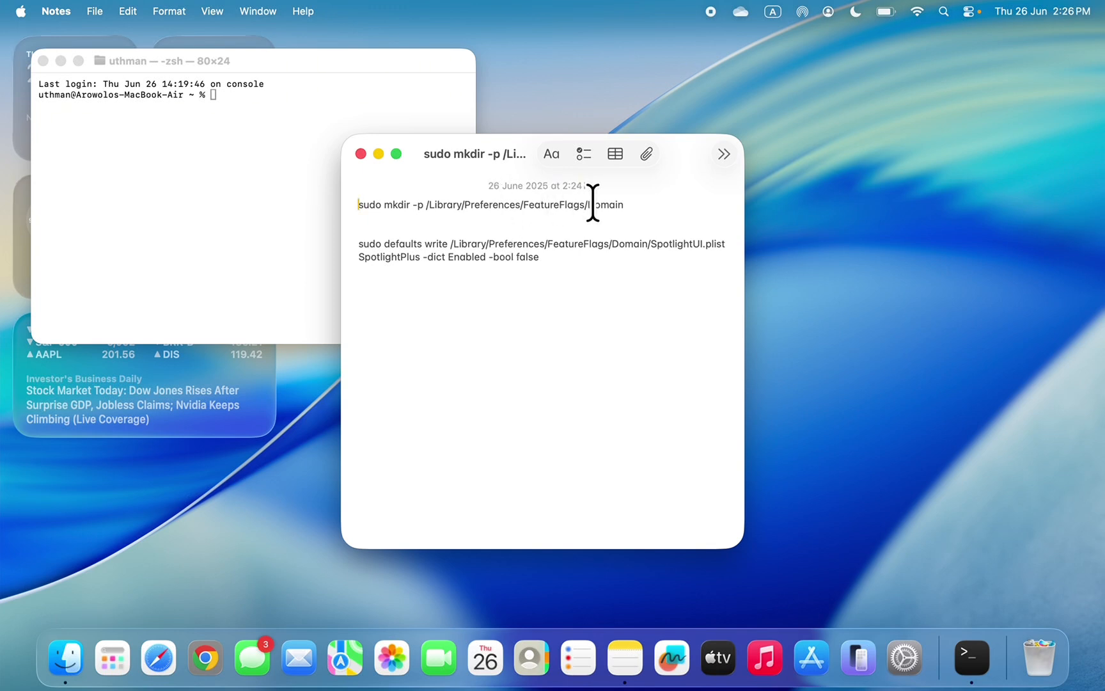
triple_click(490, 205)
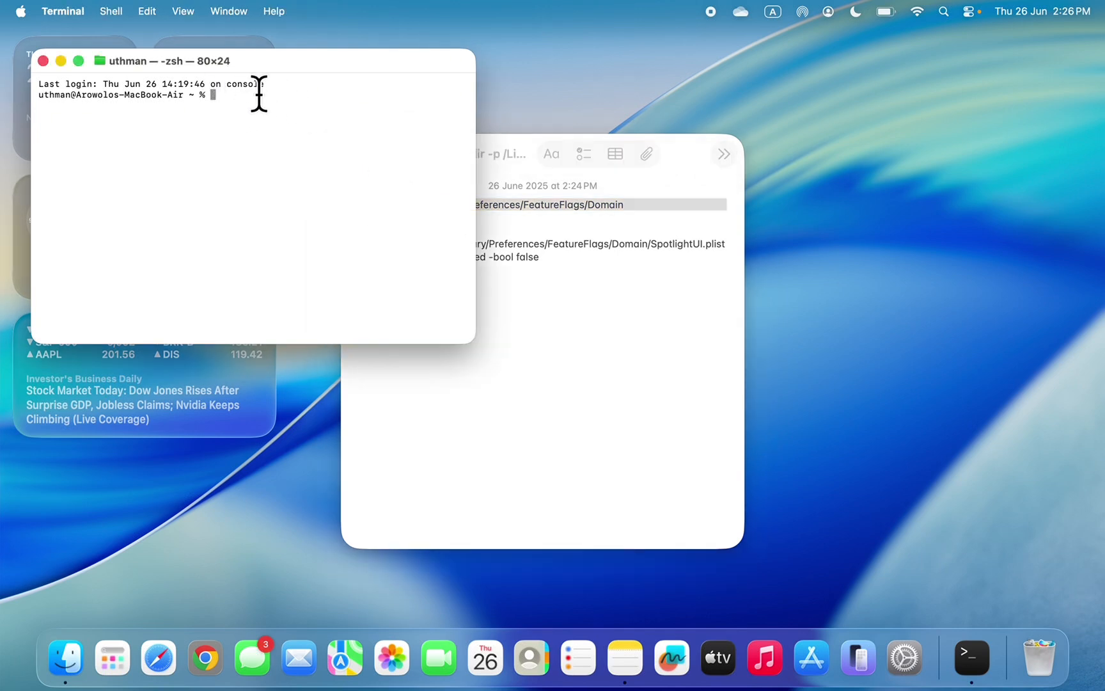
Enter 'sudo mkdir -p /Library/Preferences/FeatureFlags/Domain' at the shell prompt.
text(sudo mkdir -p /Library/Preferences/FeatureFlags/Domain)
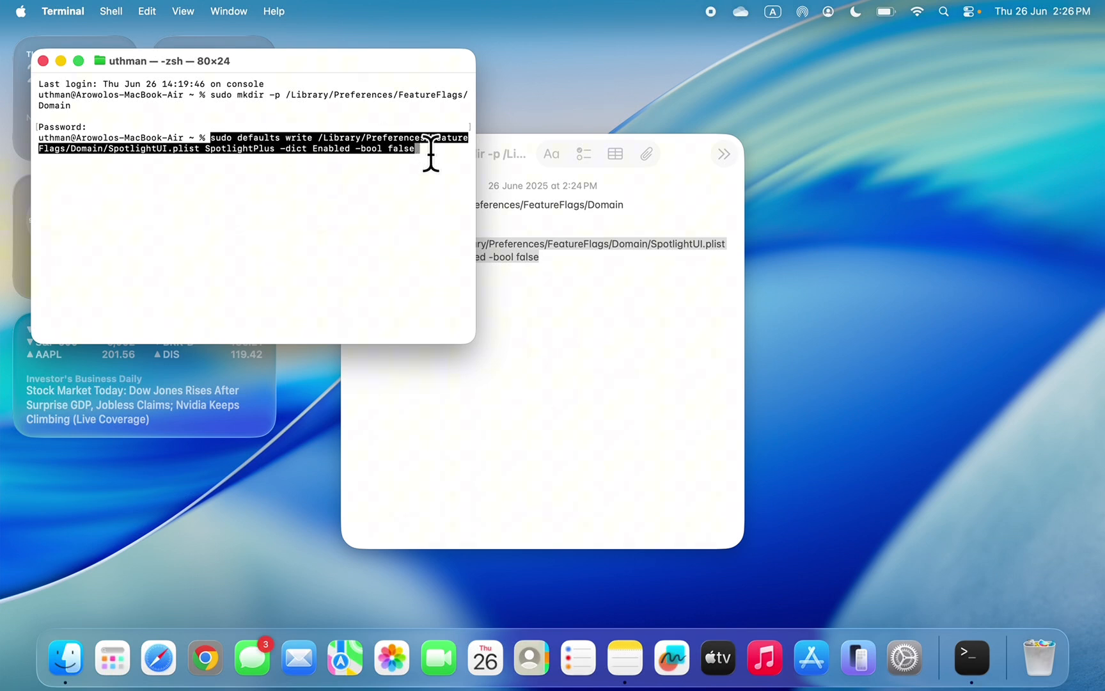
Run the defaults write command, then check the restored classic Launchpad app grid.
key(Return)
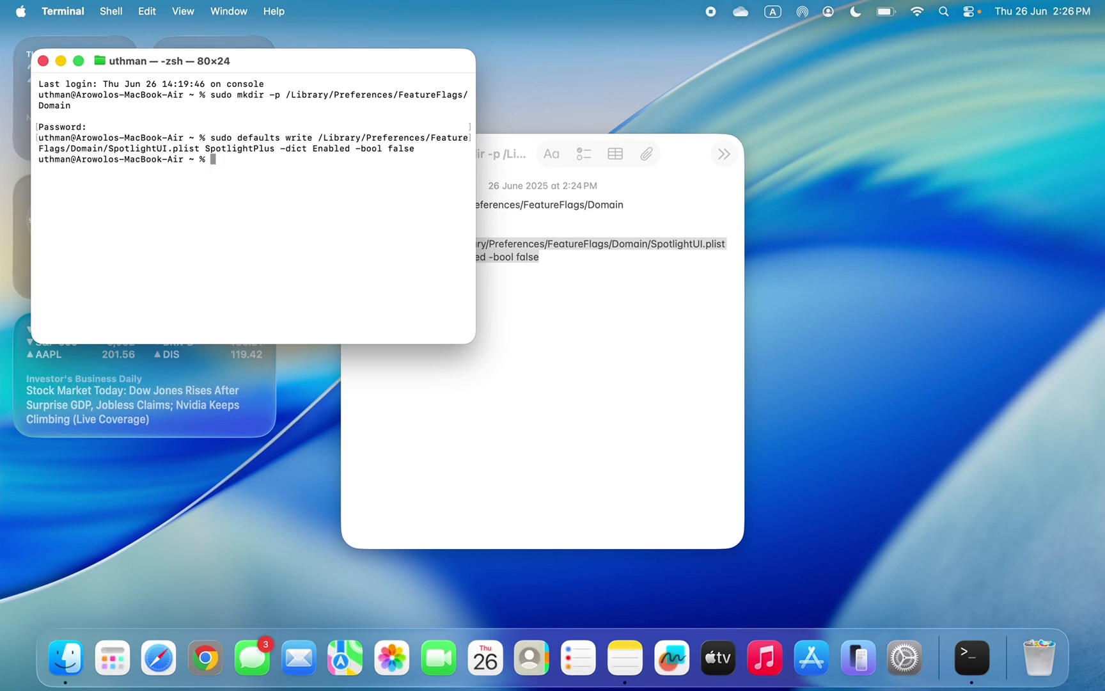
mouse_move(520, 217)
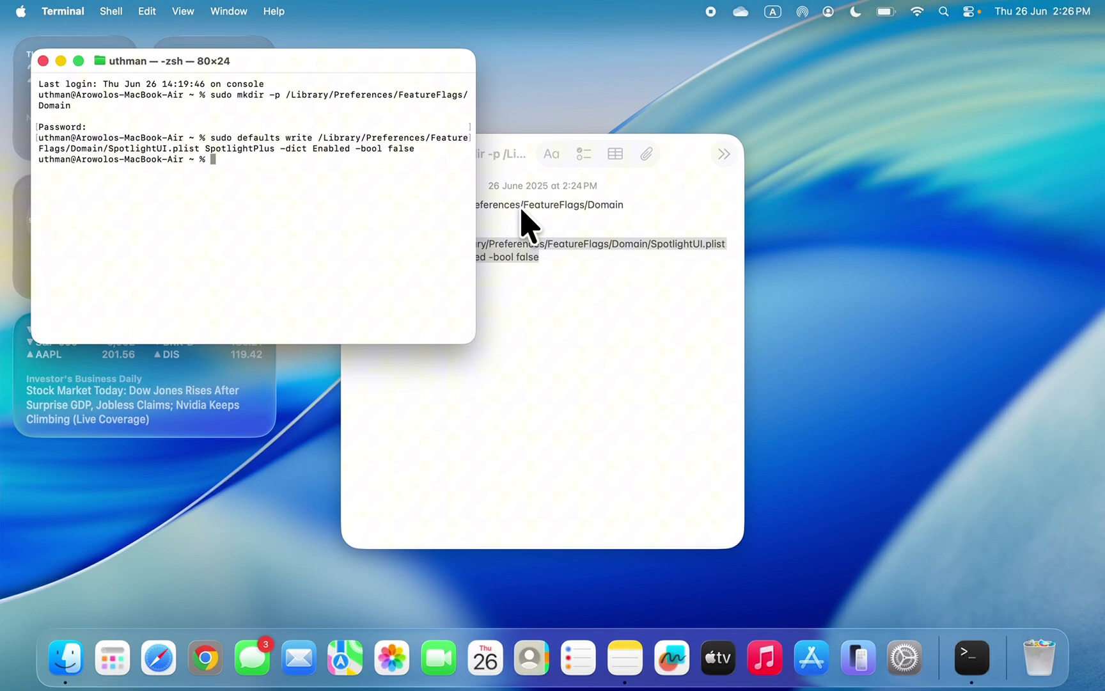
mouse_move(698, 125)
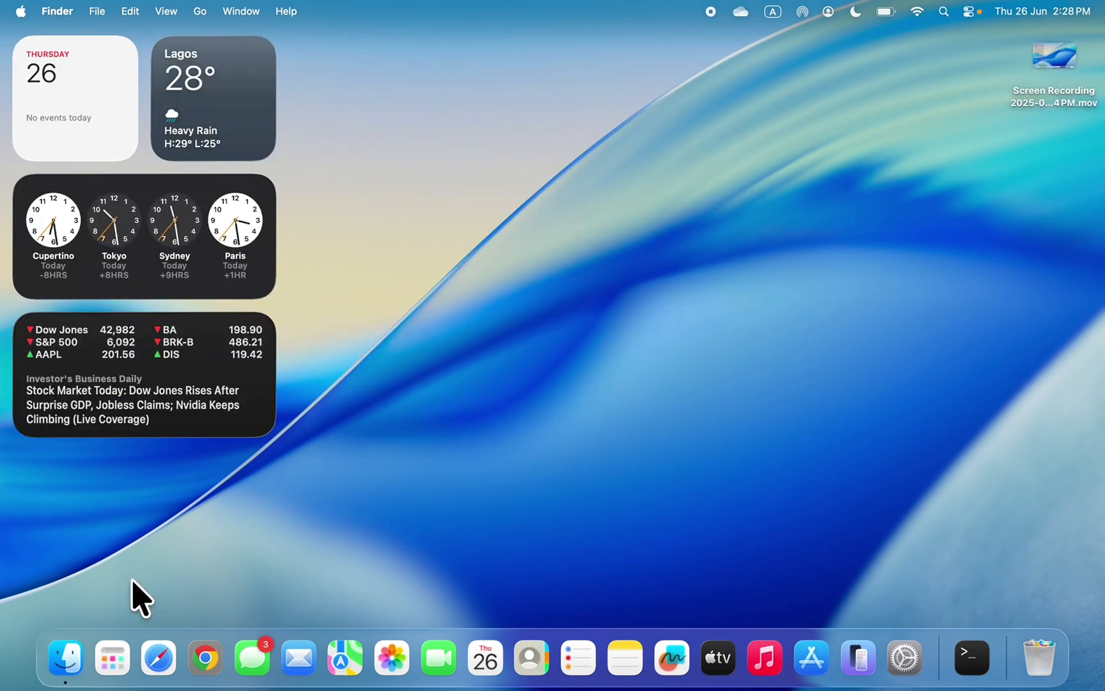
click(115, 661)
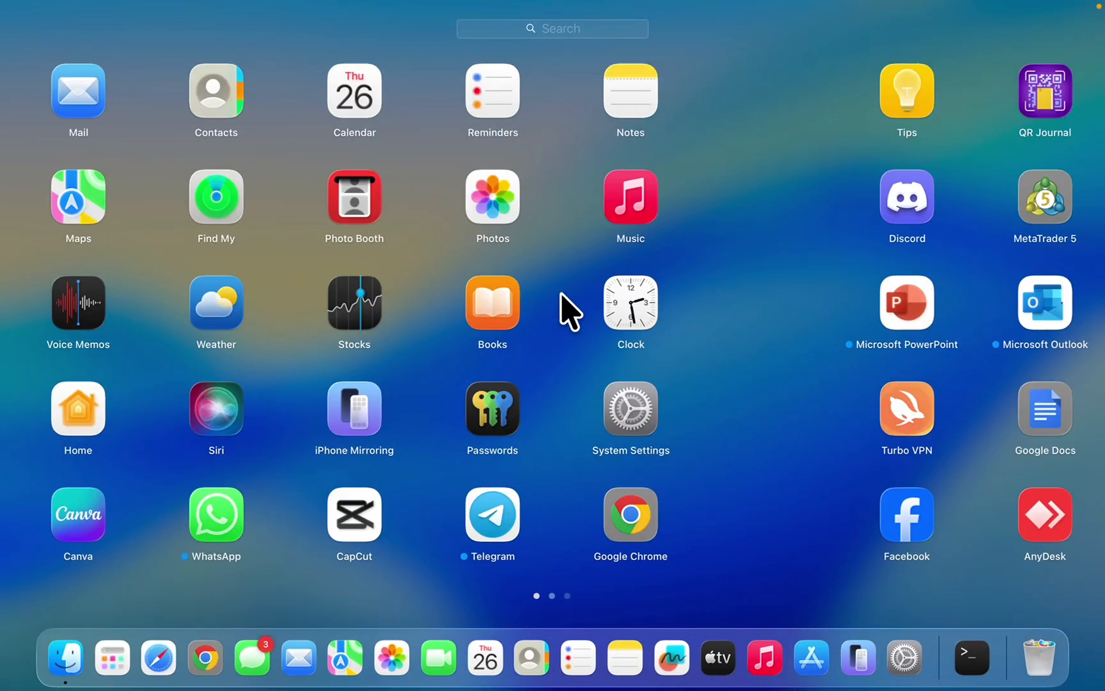
scroll(left, 3)
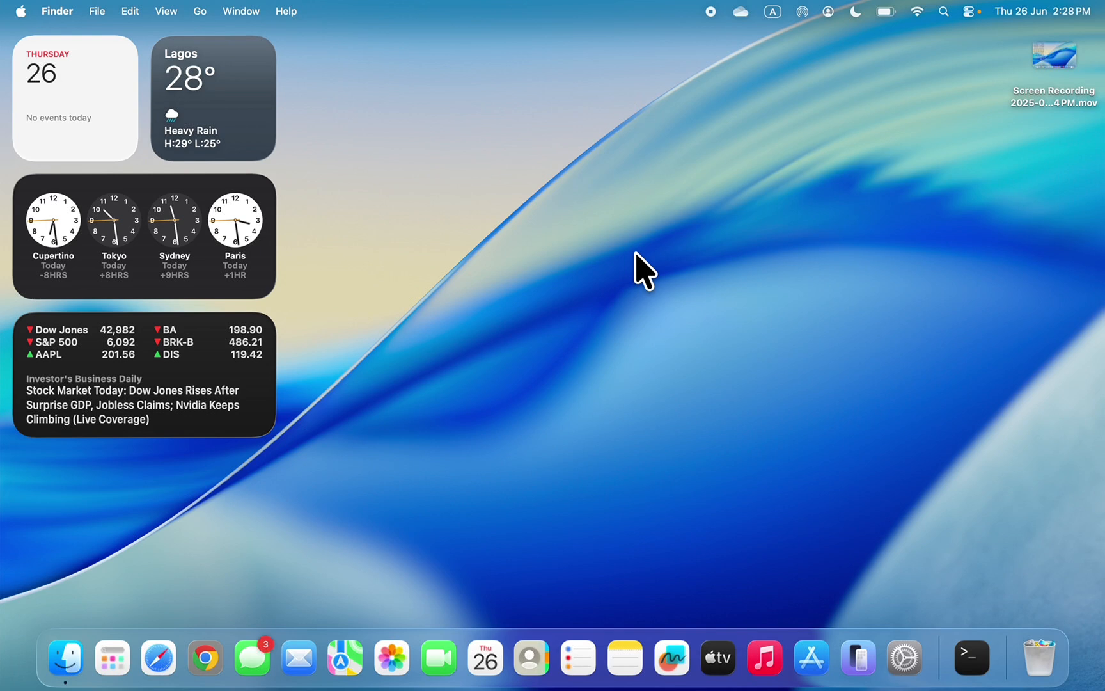
mouse_move(1018, 516)
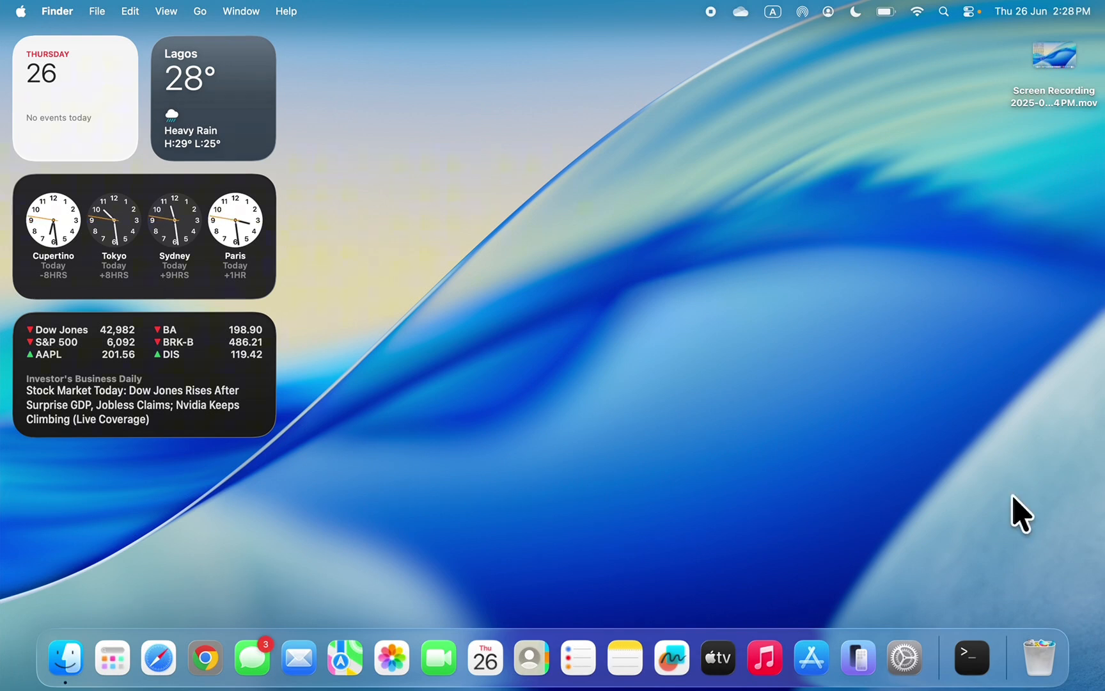
mouse_move(965, 524)
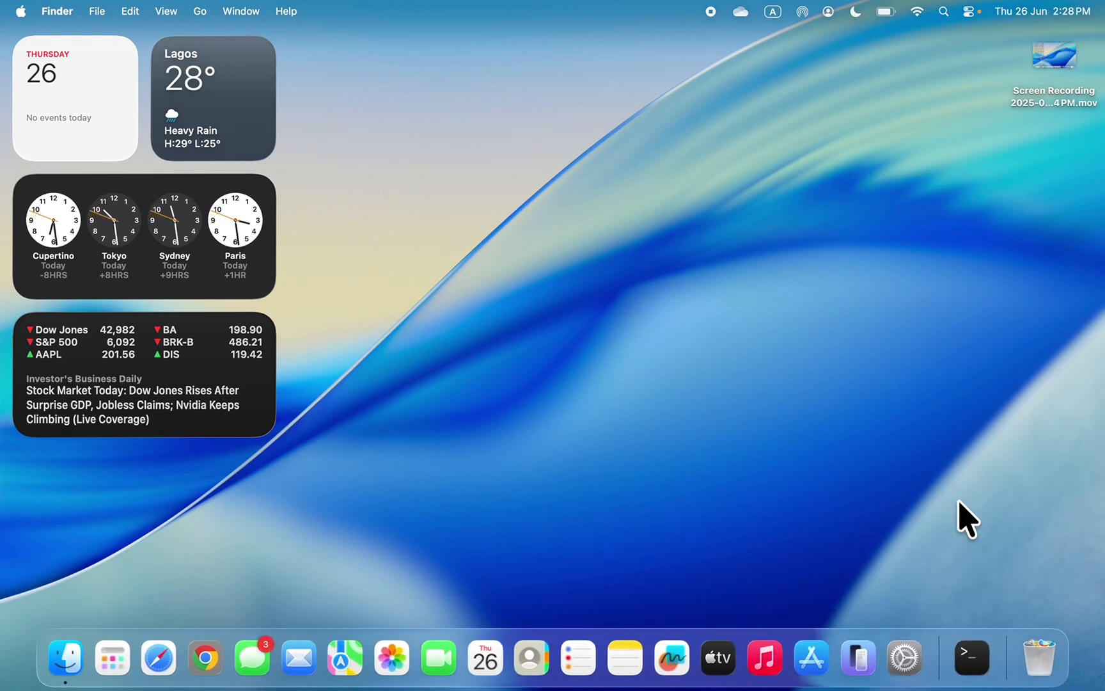
mouse_move(622, 337)
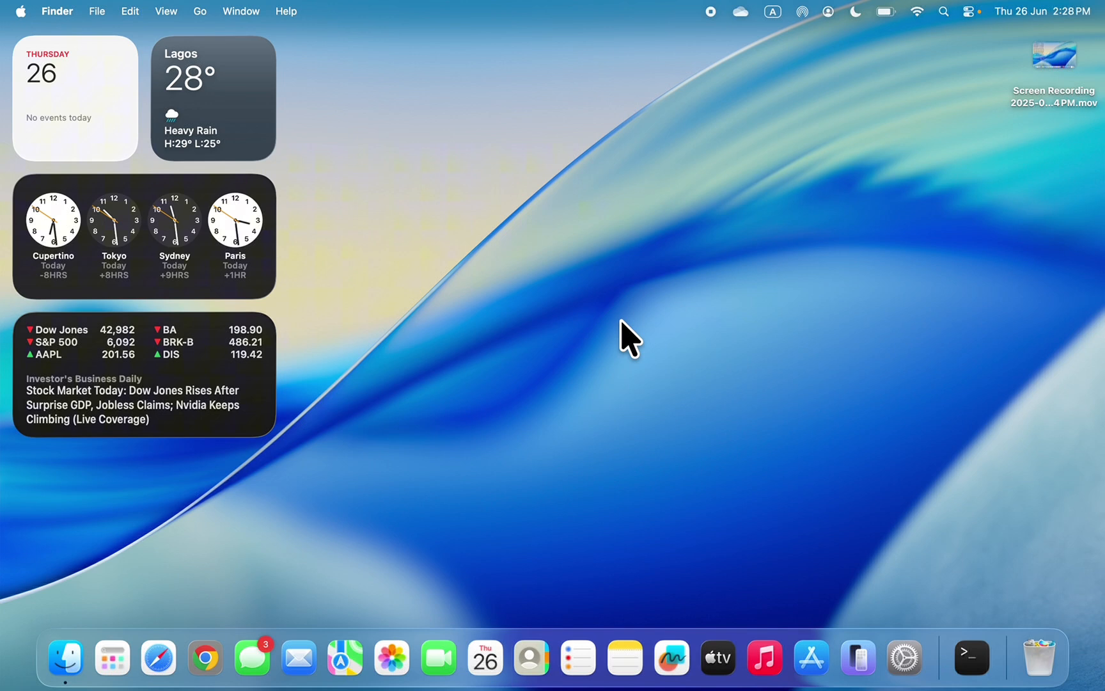
mouse_move(604, 358)
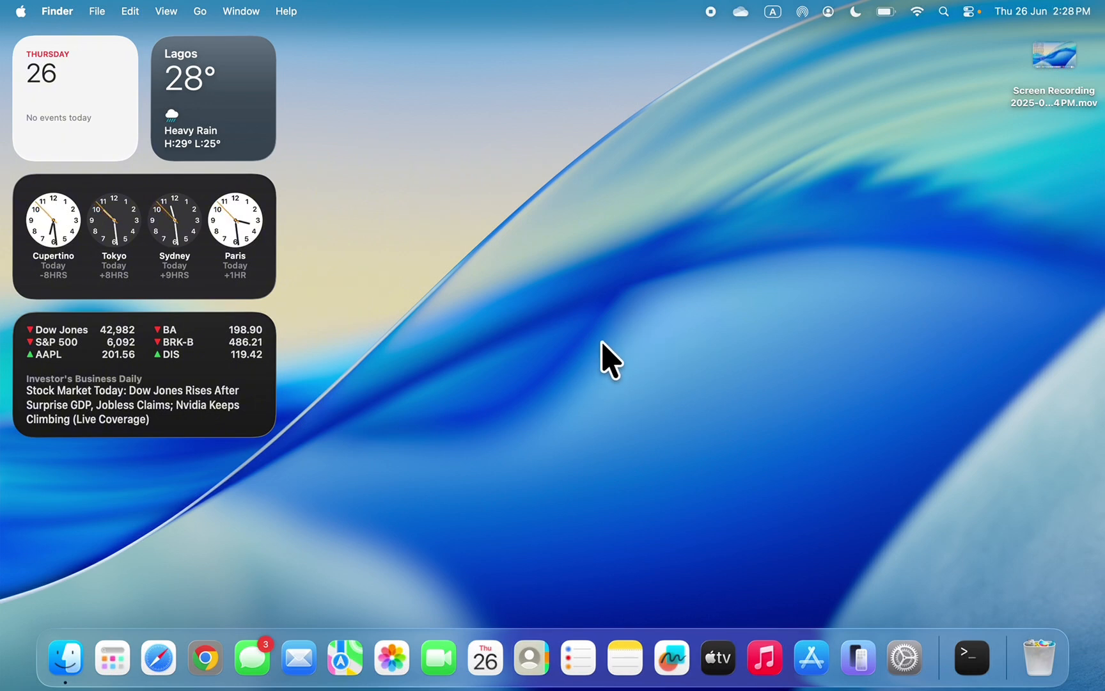
mouse_move(554, 164)
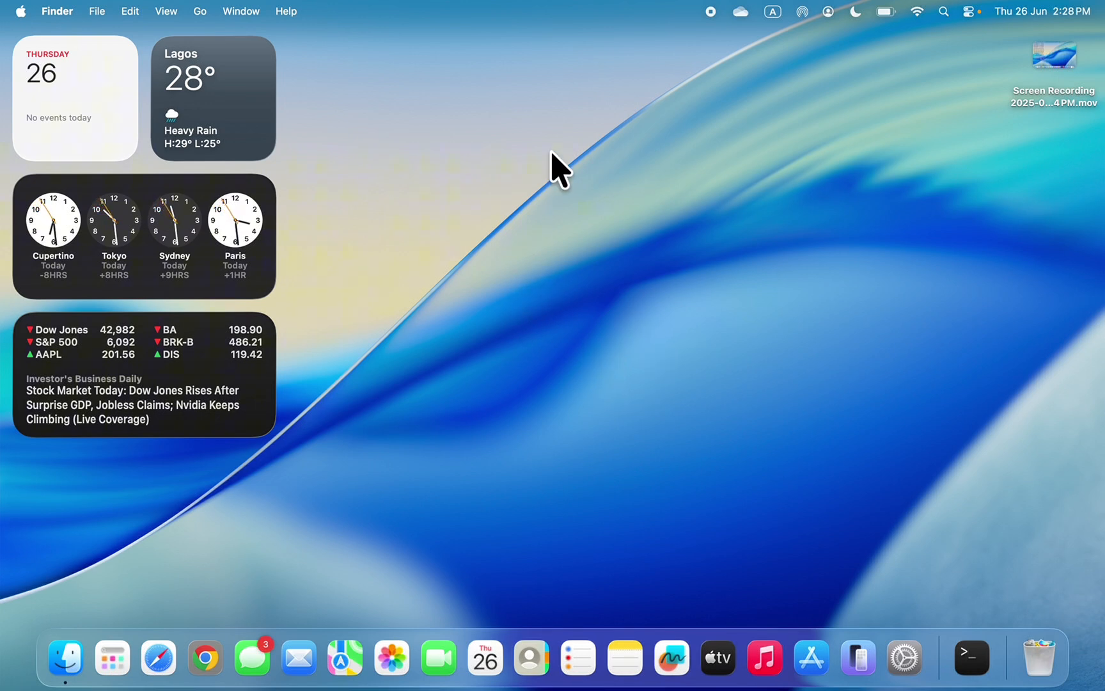